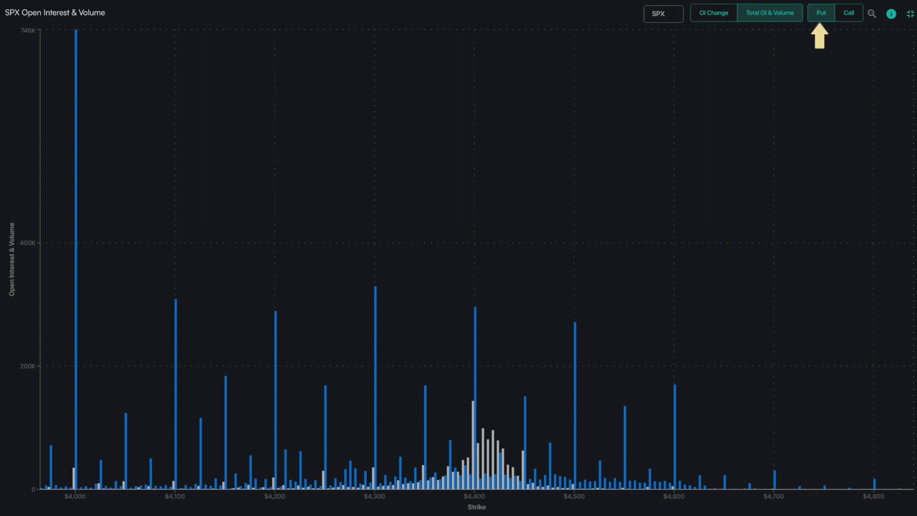
{"action": "mouse_move", "coordinate": [759, 501]}
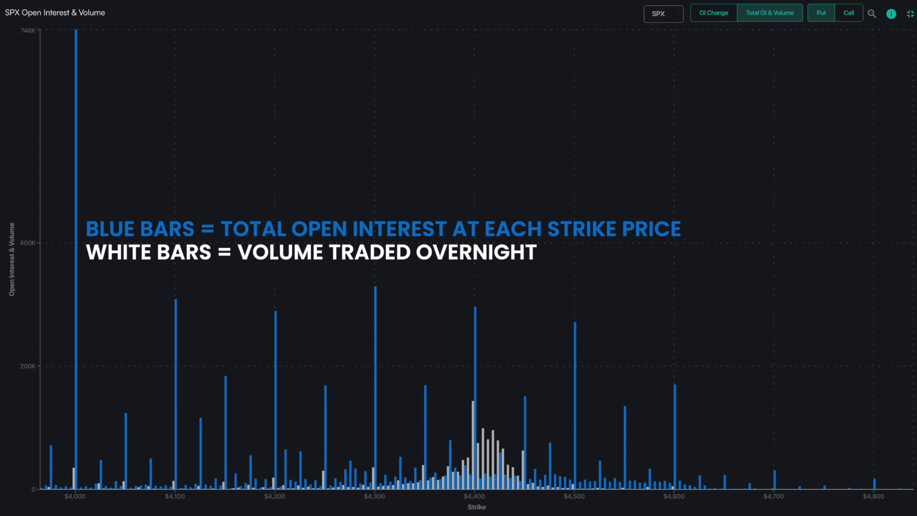
- Switch the SPX chart to call options and show OI change per strike, peaking near 4,450
{"action": "left_click", "coordinate": [849, 13]}
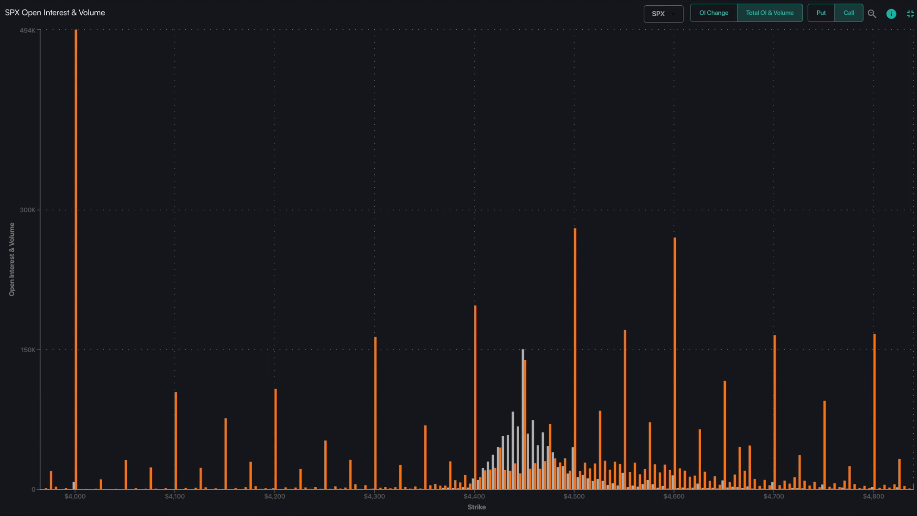
{"action": "left_click", "coordinate": [714, 12]}
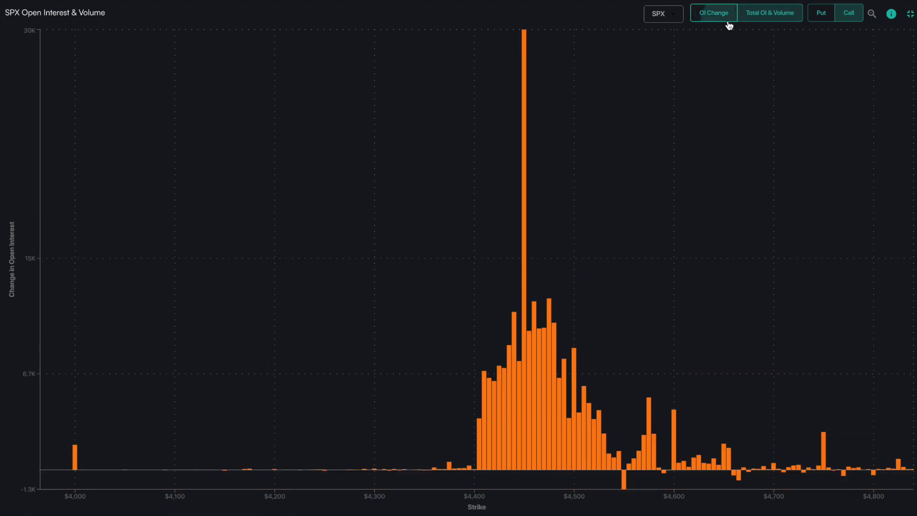